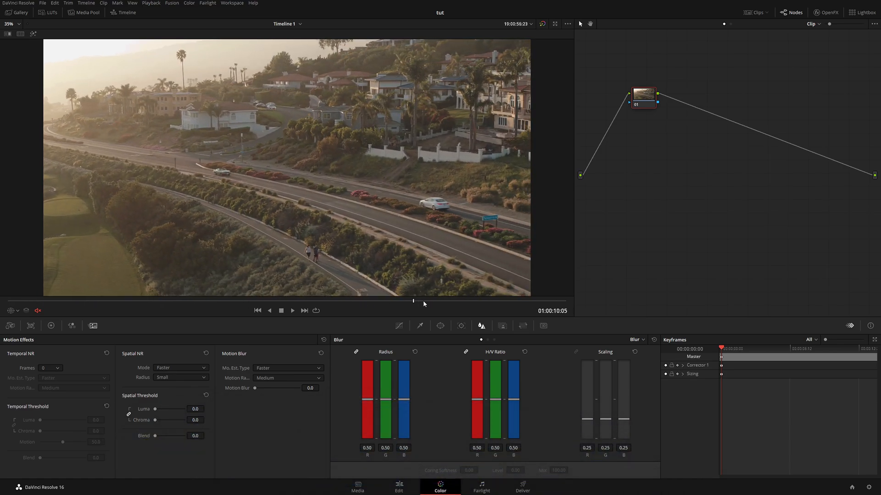
- Scrub to a different frame and shift node 01 left to make room for a serial node
left_click_drag(413, 301, 54, 300)
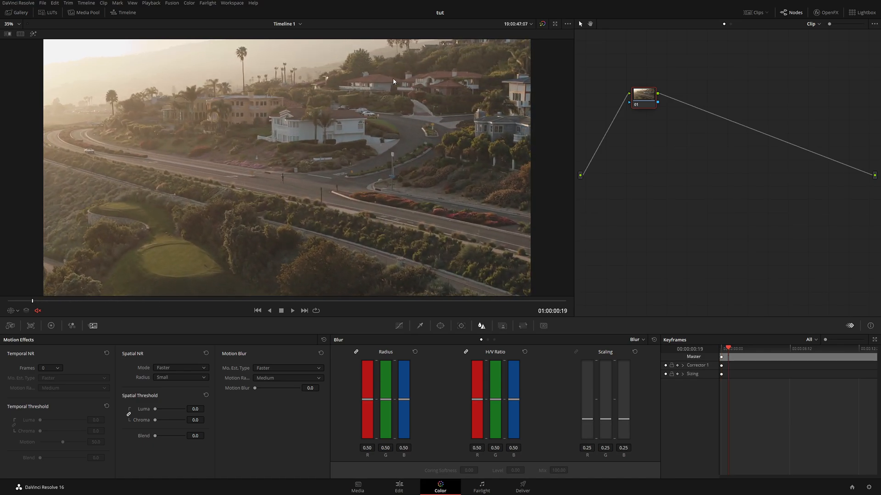
mouse_move(343, 135)
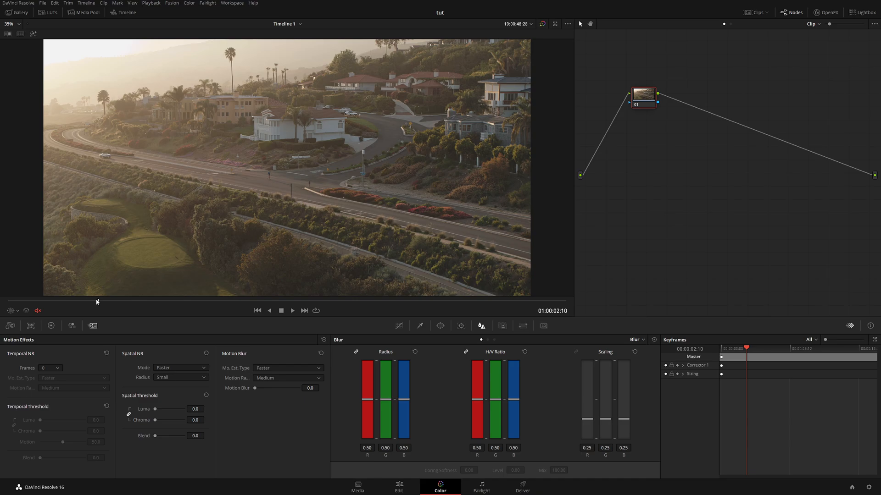
mouse_move(297, 280)
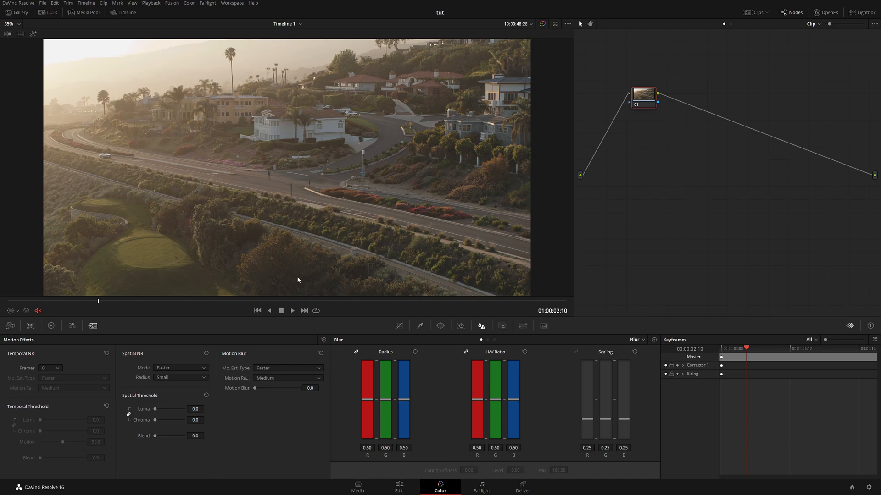
left_click_drag(643, 99, 630, 137)
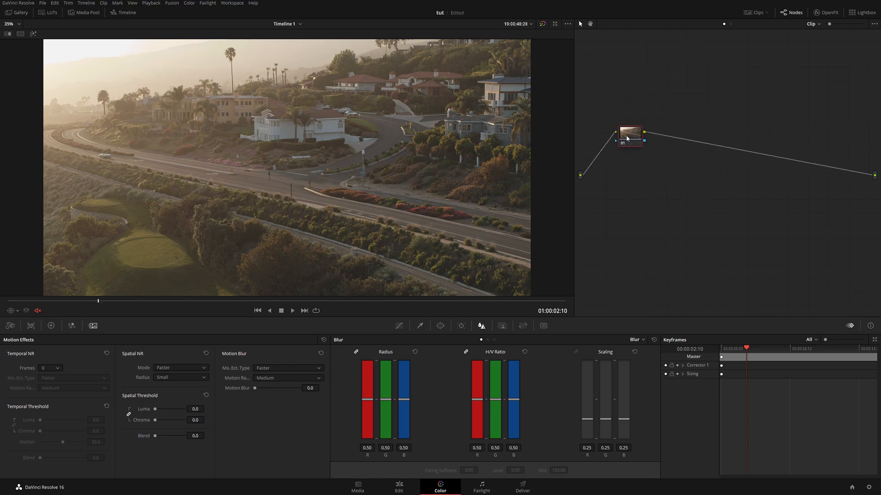
mouse_move(630, 139)
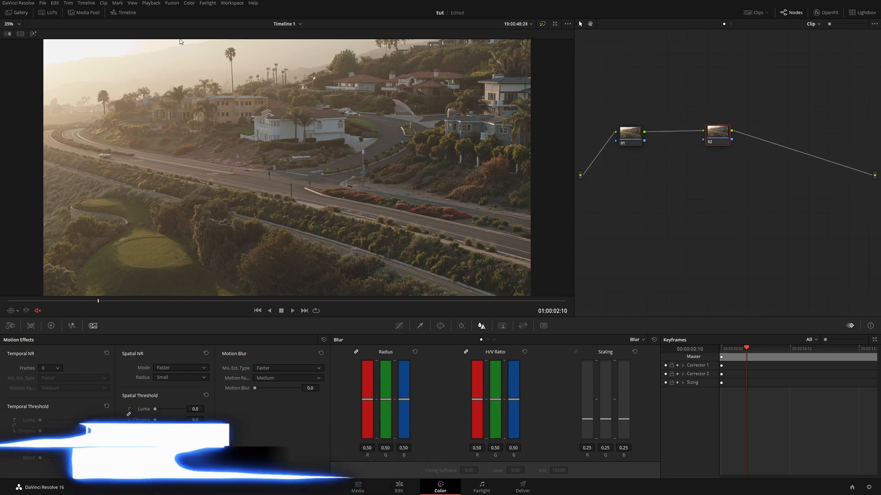
- Apply the warm LUT to node 02 and bring up Motion Effects for node 01's temporal NR
left_click(49, 12)
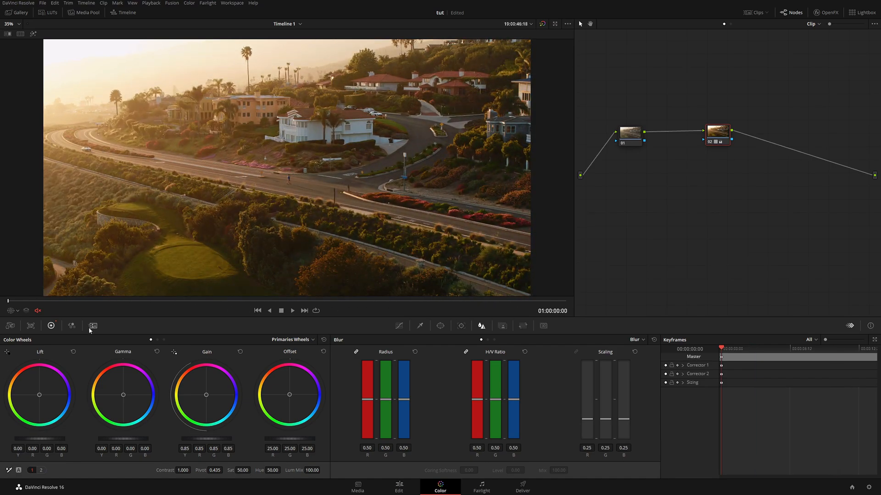
left_click(292, 310)
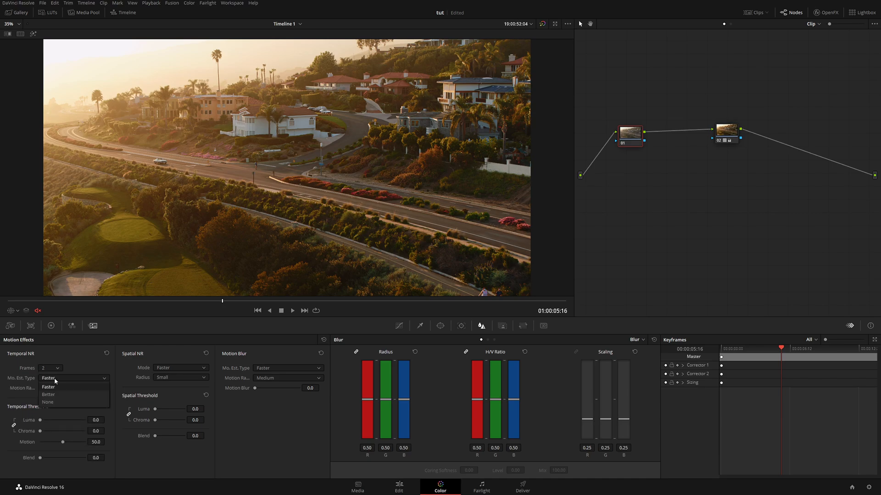
- Set Mo. Est. Type to Better with Luma/Chroma thresholds at 10.2, then add serial node 03
left_click(49, 395)
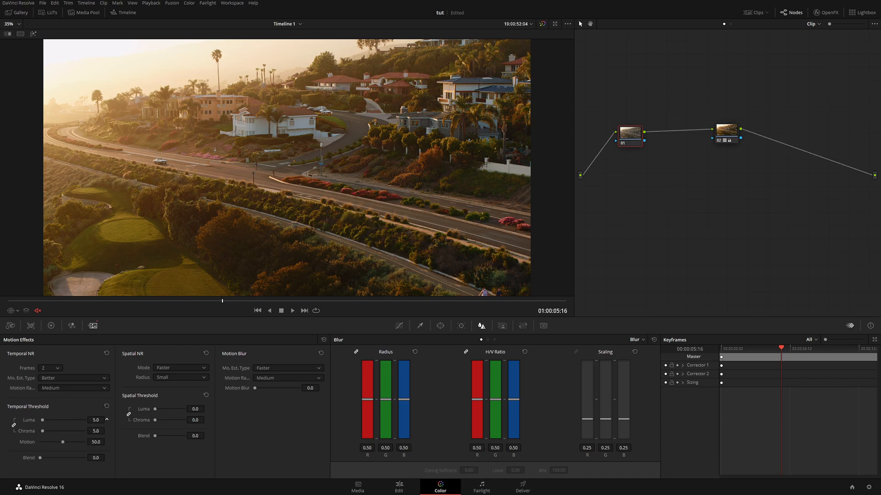
left_click_drag(50, 420, 73, 420)
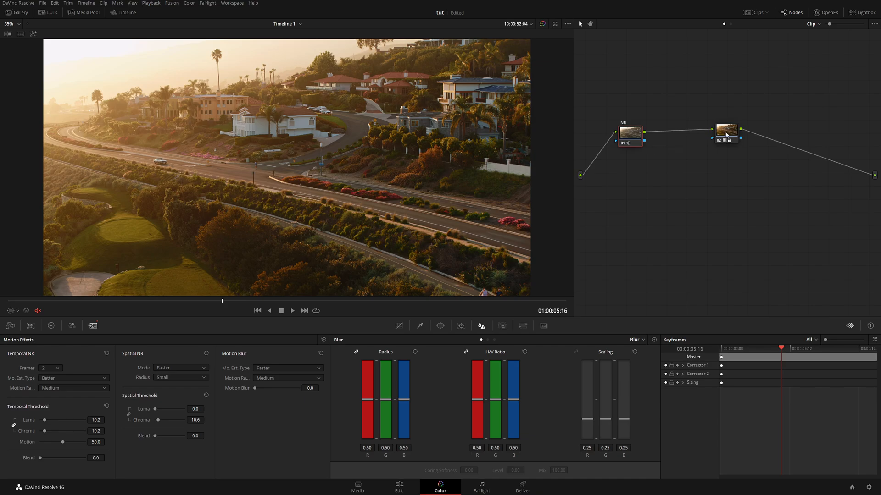
left_click(727, 134)
type("LUT")
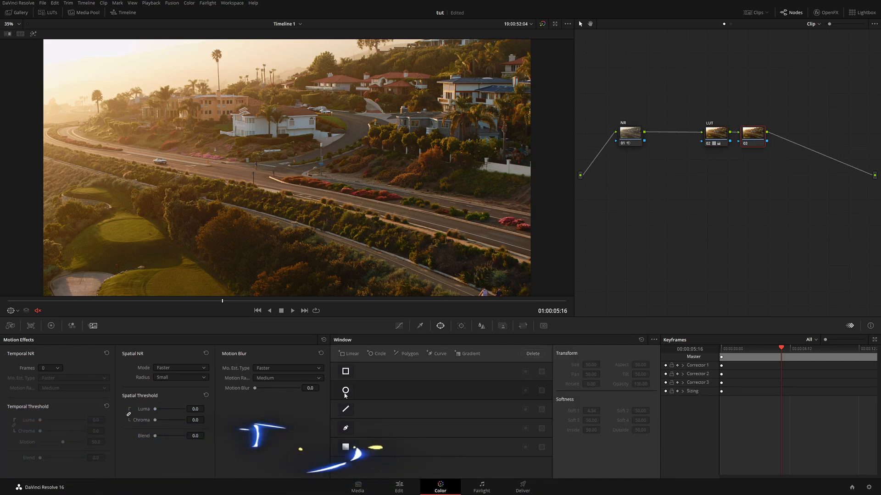
- Add a Circle window on node 03 around the hillside house and track it across the clip
left_click(346, 391)
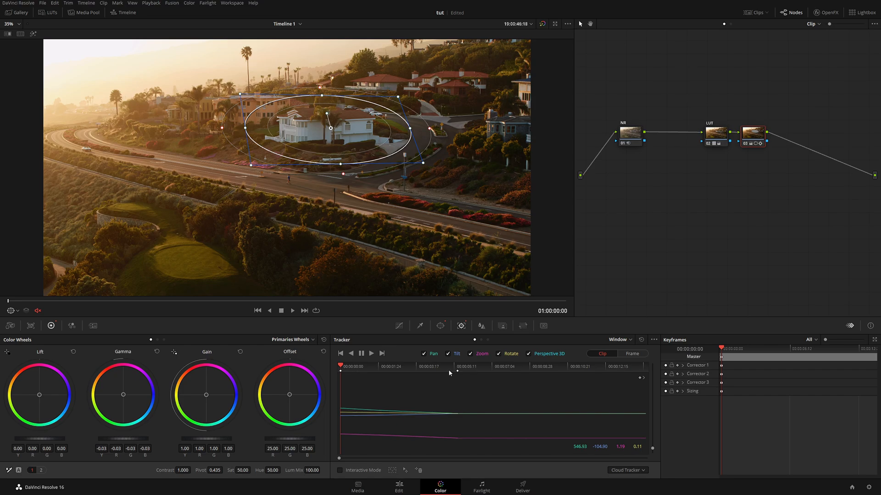
left_click(371, 353)
type("tracking")
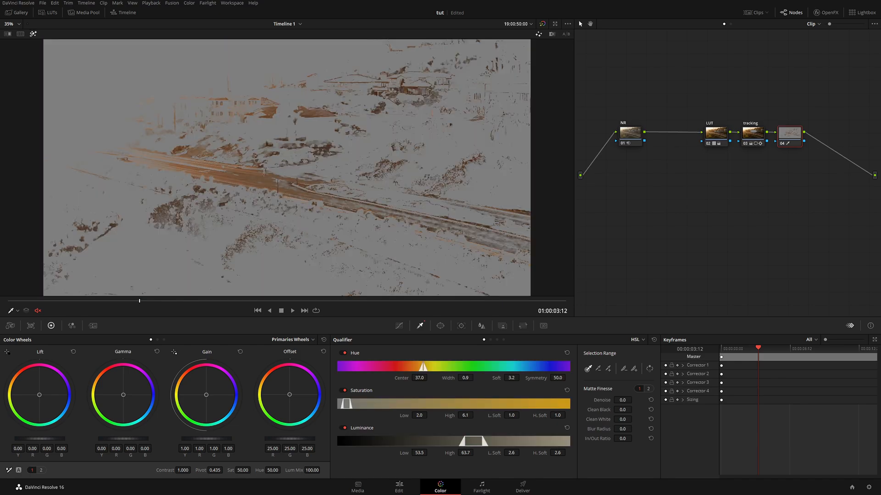
- Raise the qualifier Hue Width to 6.9 and tint the Gamma wheel slightly toward magenta
left_click_drag(466, 367, 466, 359)
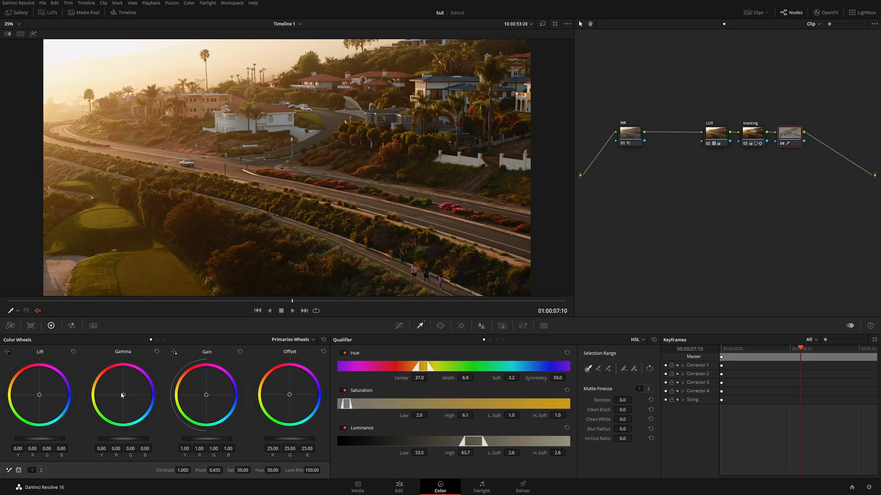
left_click_drag(122, 394, 129, 396)
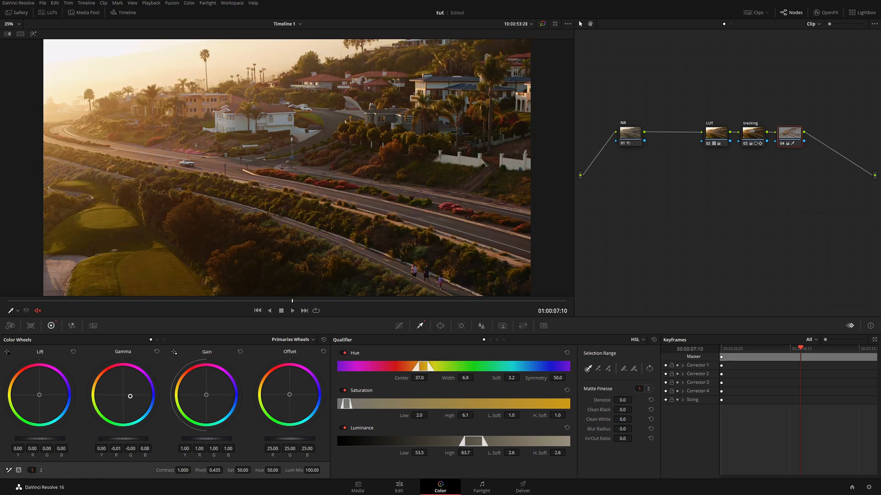
left_click_drag(129, 396, 127, 399)
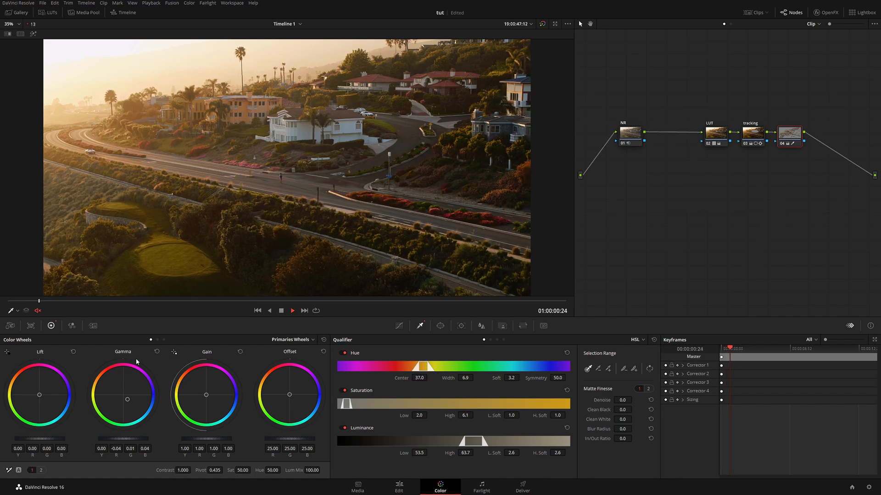
- Highlight the matte, inspect the golf green up close, then open Project Settings
left_click(292, 310)
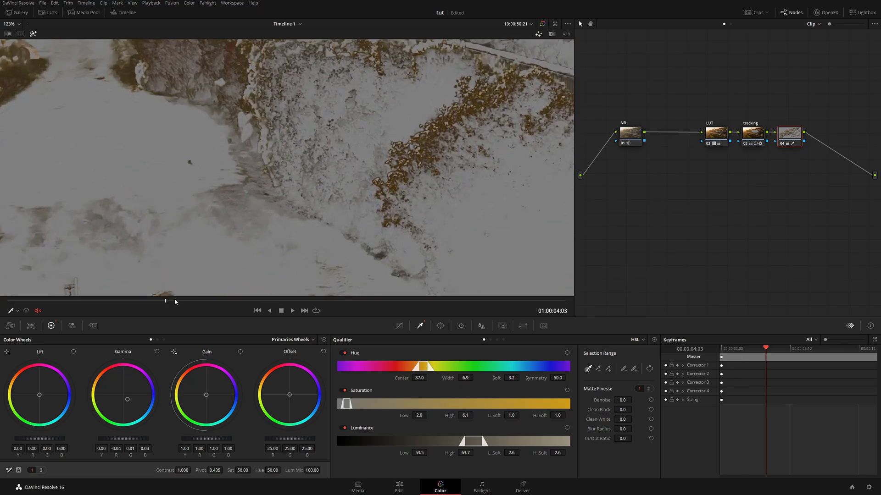
left_click(291, 310)
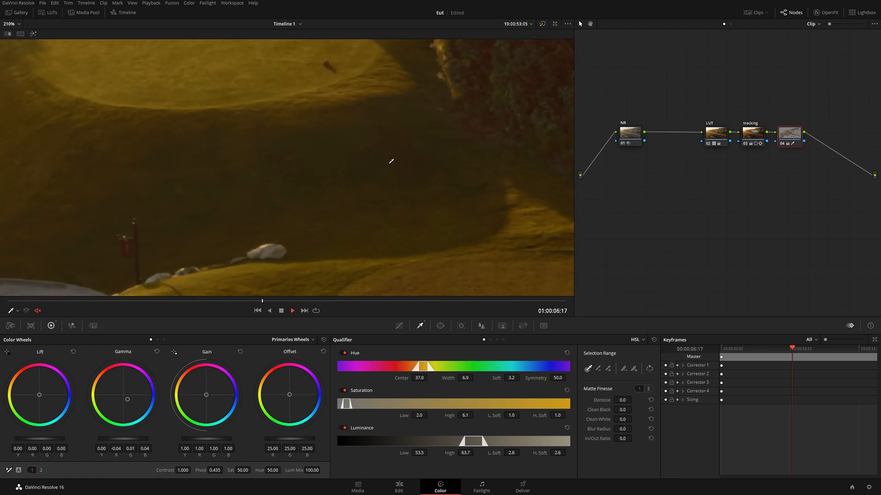
left_click(292, 301)
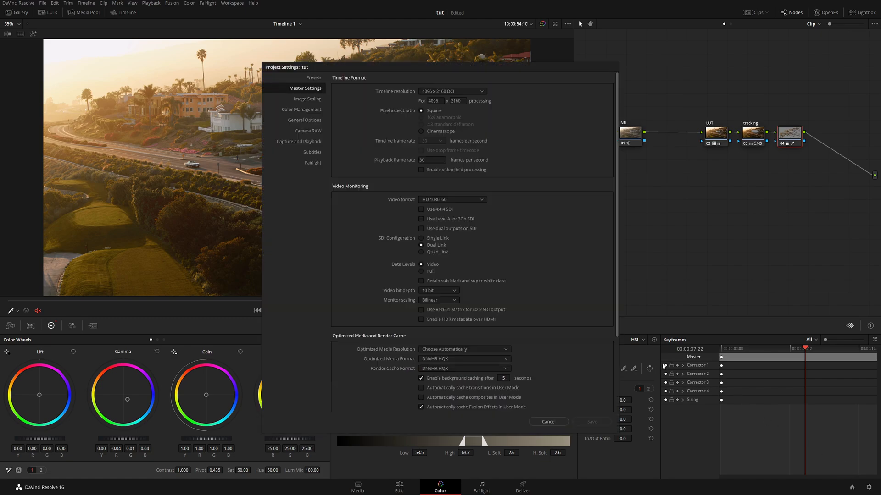
mouse_move(373, 341)
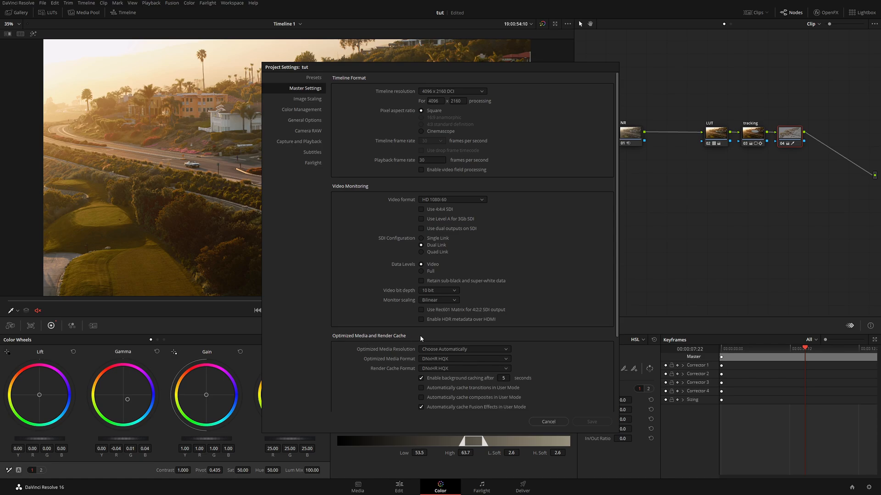
mouse_move(530, 337)
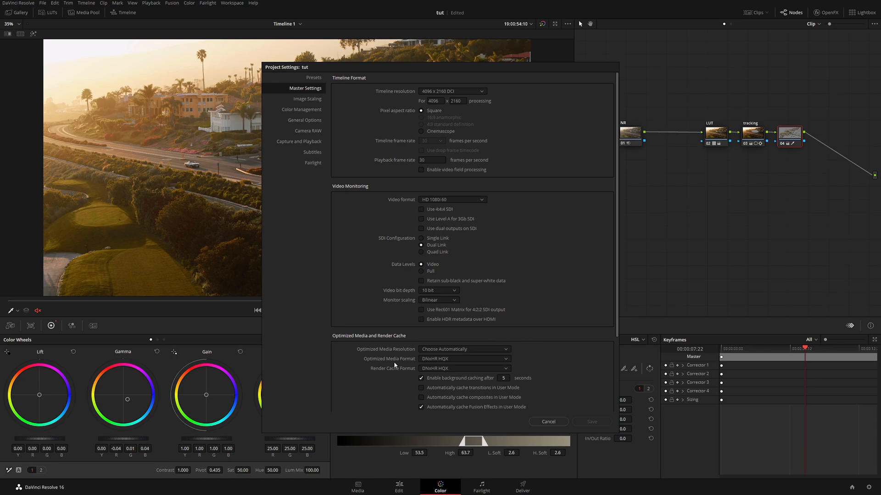
mouse_move(400, 364)
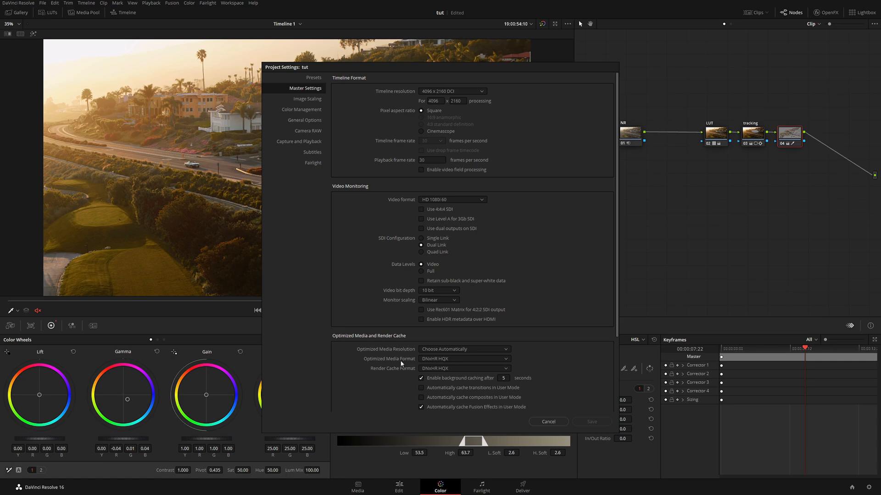
- Open the Optimized Media Format list to pick DNxHR HQ
left_click(465, 359)
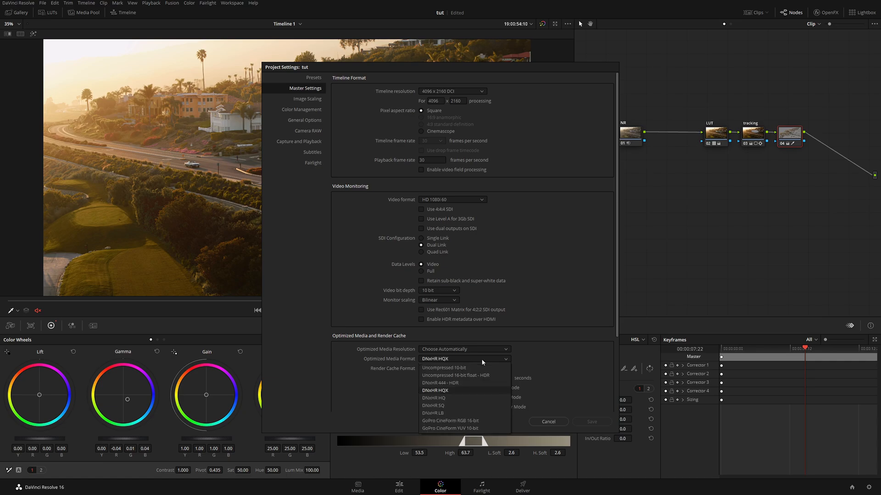
mouse_move(482, 363)
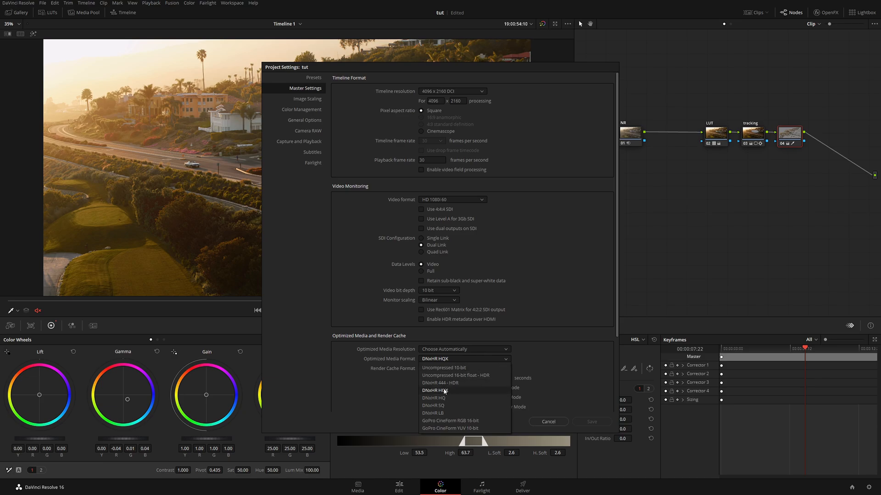
mouse_move(452, 390)
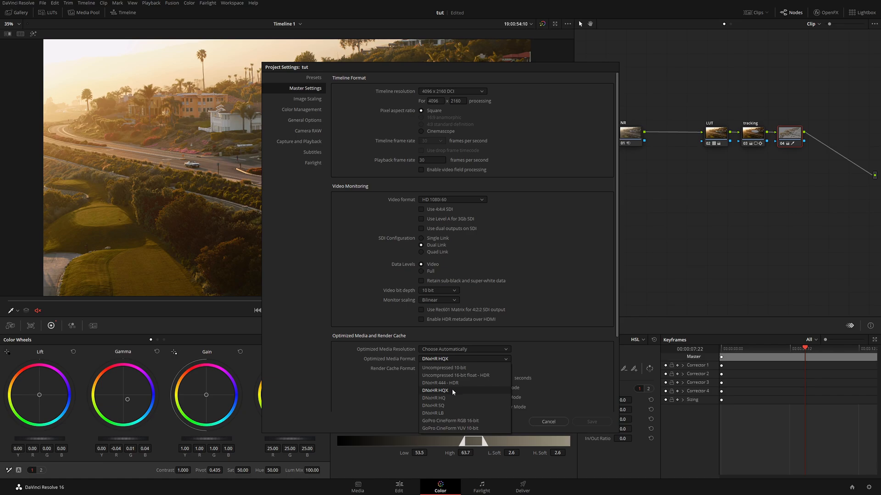
mouse_move(434, 405)
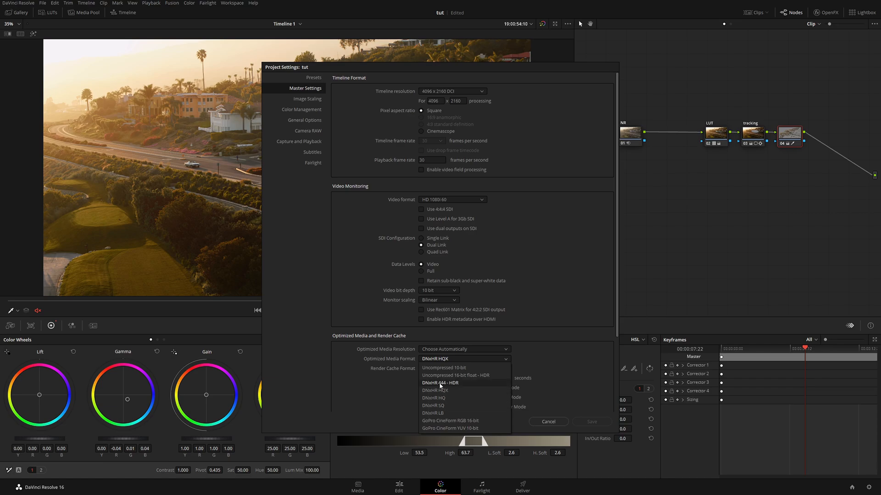
mouse_move(384, 387)
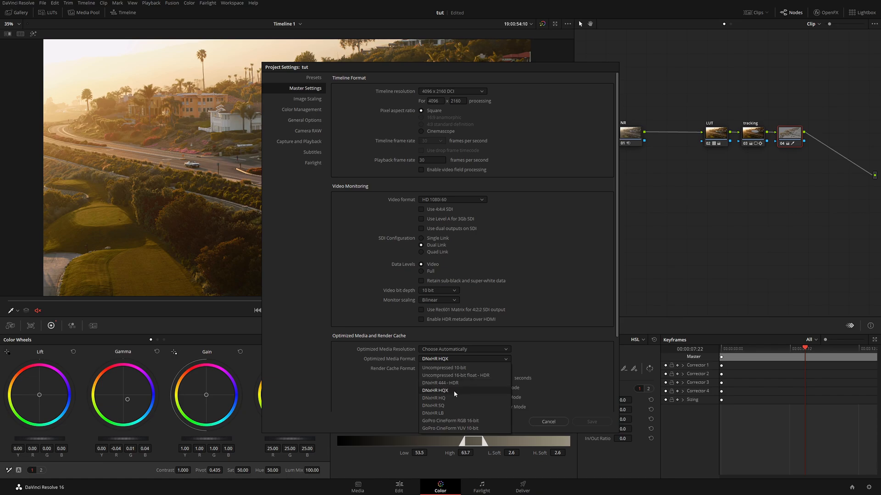
mouse_move(445, 402)
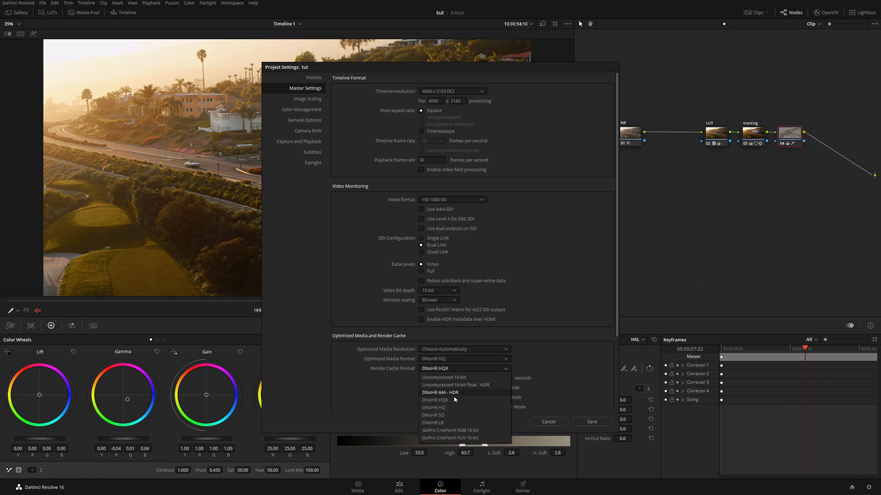
- Choose DNxHR HQ as the Render Cache Format
left_click(432, 407)
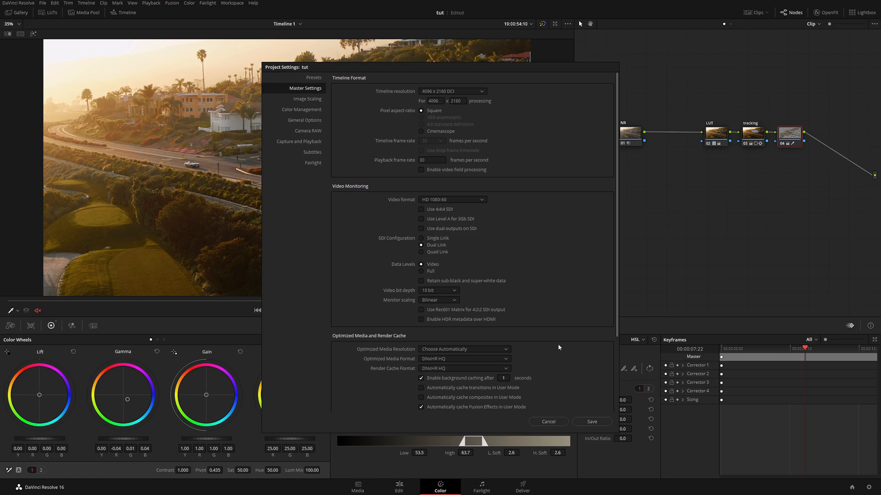
mouse_move(582, 392)
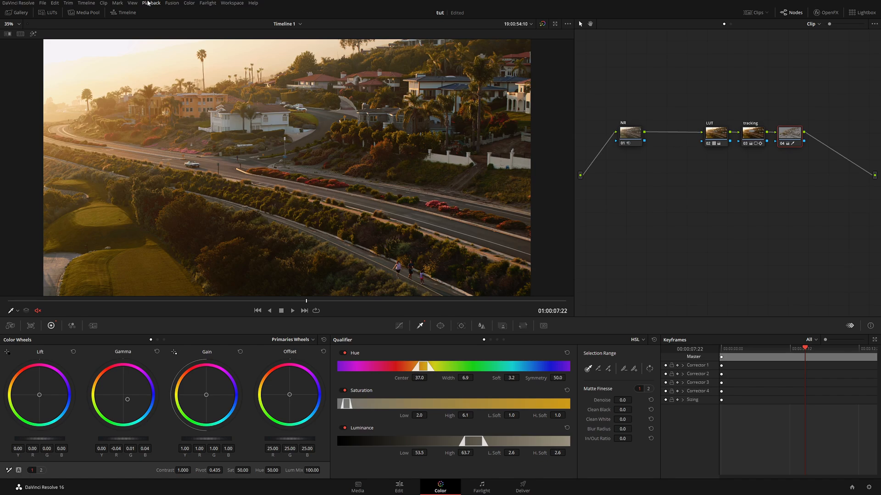
- Set Playback > Render Cache to Smart so the NR node is queued for caching
left_click(172, 2)
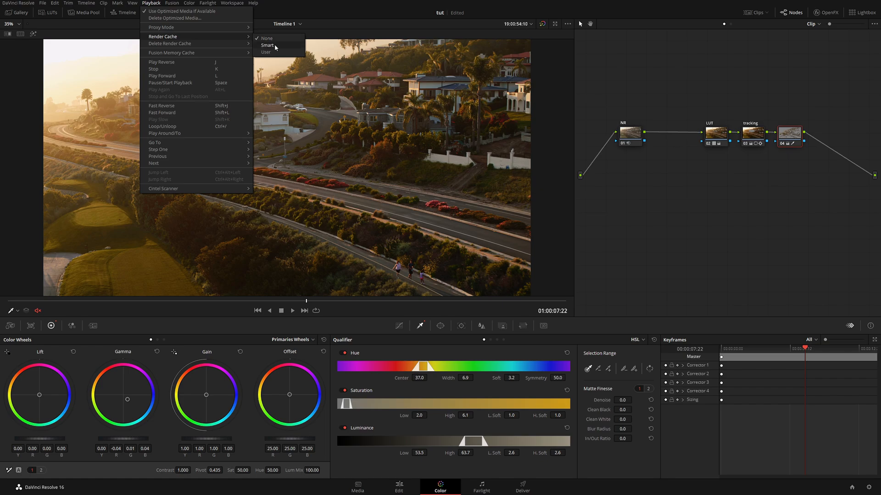
mouse_move(272, 51)
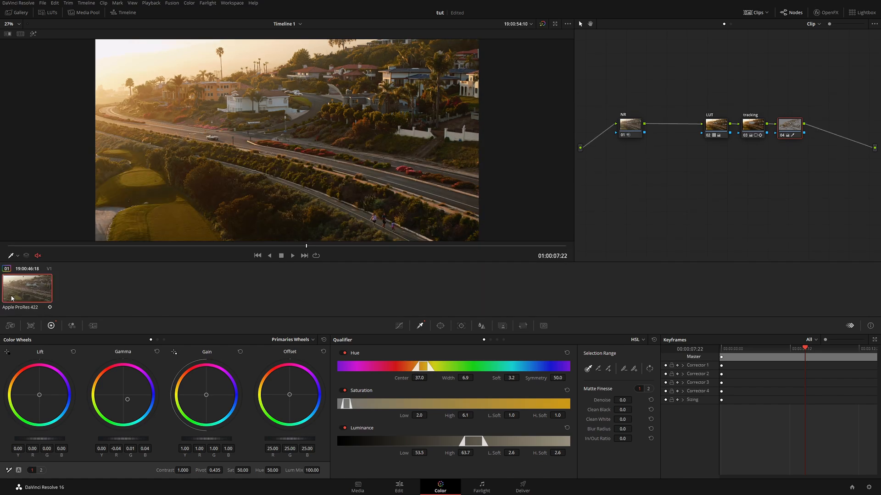
left_click(150, 3)
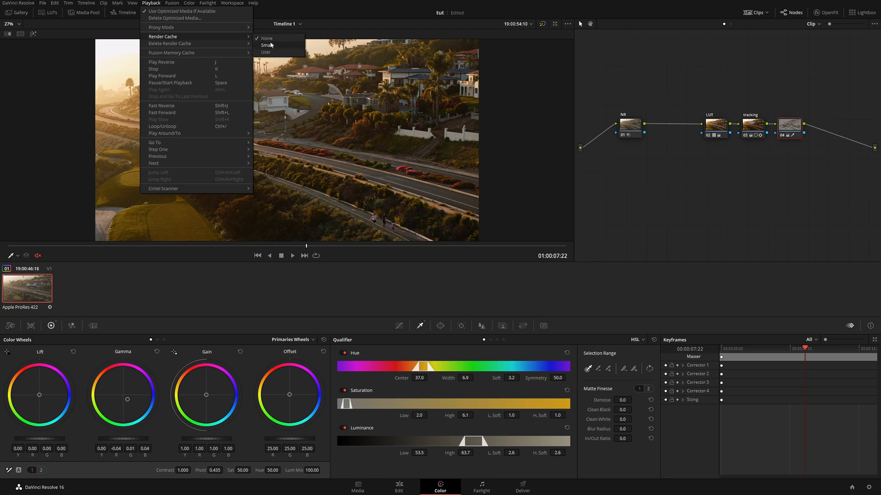
left_click(269, 45)
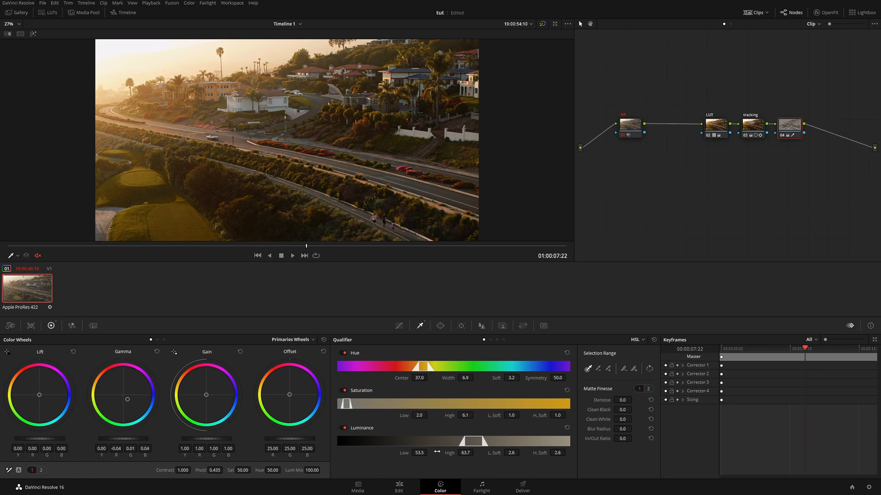
- Switch to the Edit page to view the drone clip, then return to the Color page
left_click(398, 486)
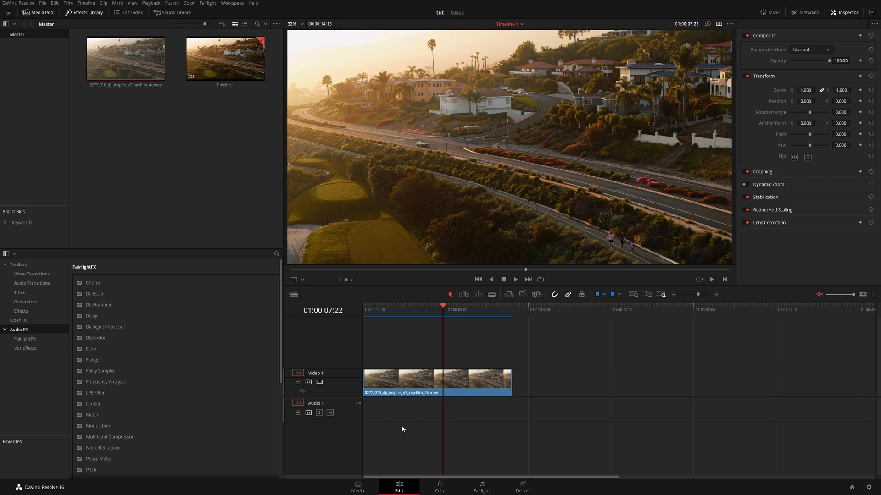
left_click(439, 486)
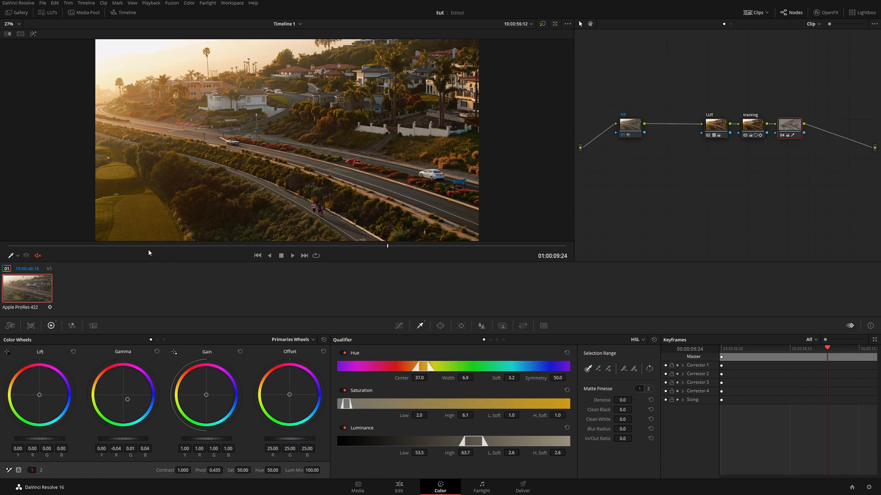
- Jump the playhead to a later frame of the cached drone clip via the viewer scrubber
left_click(291, 255)
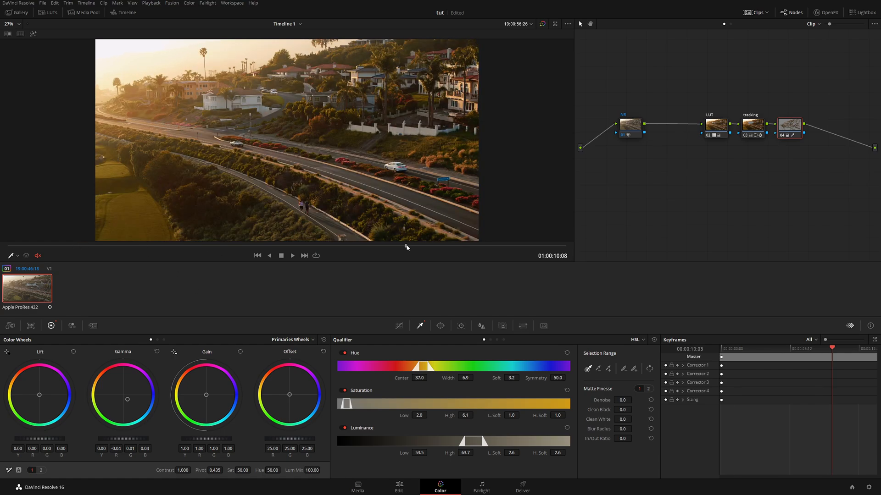